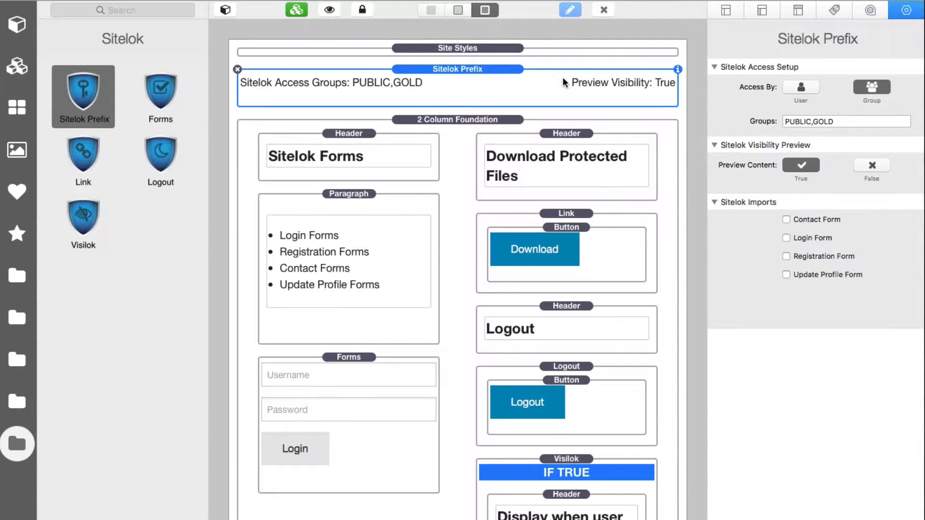
pyautogui.moveTo(805, 151)
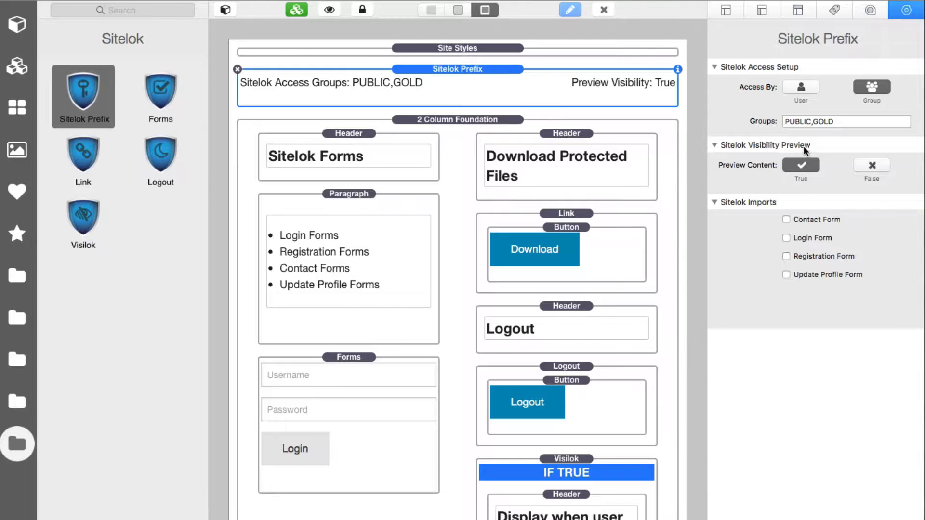
# Step: Review the prefix's allowed access groups and leave the user-based restriction removed
pyautogui.click(861, 123)
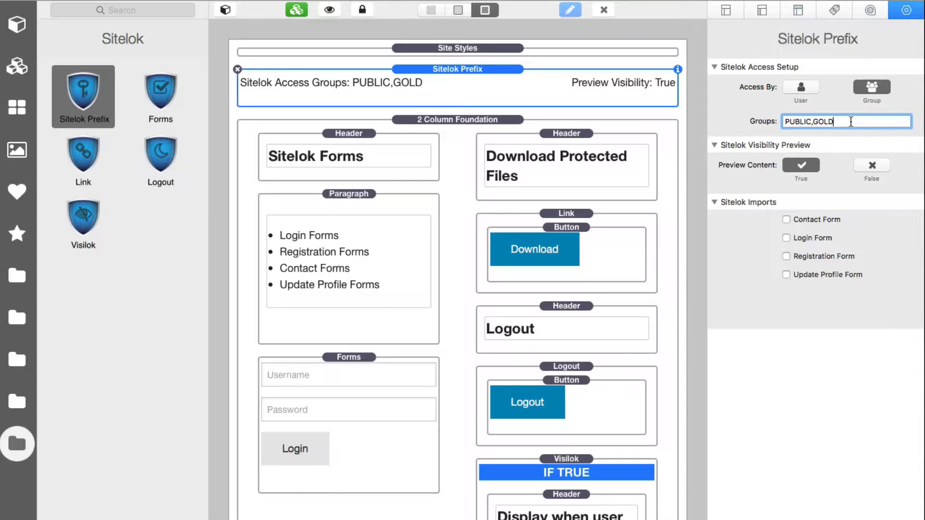
pyautogui.click(801, 87)
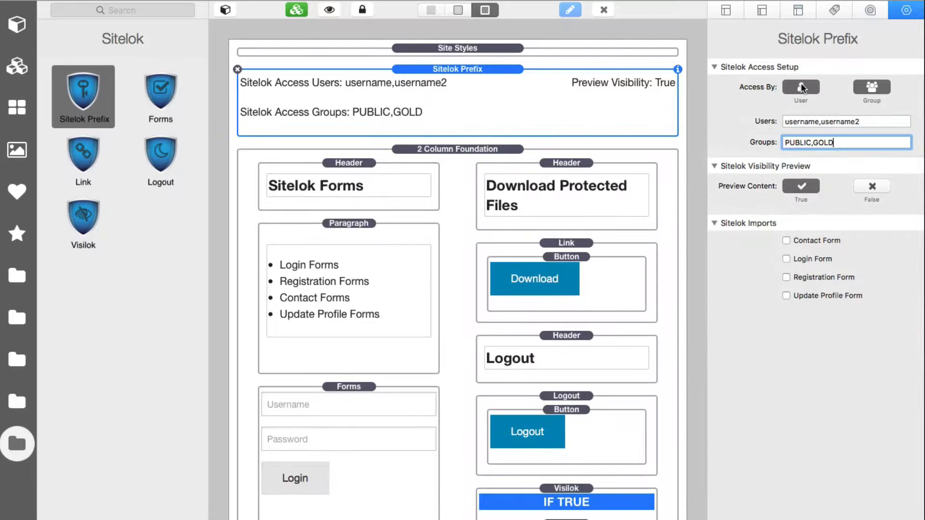
pyautogui.click(846, 122)
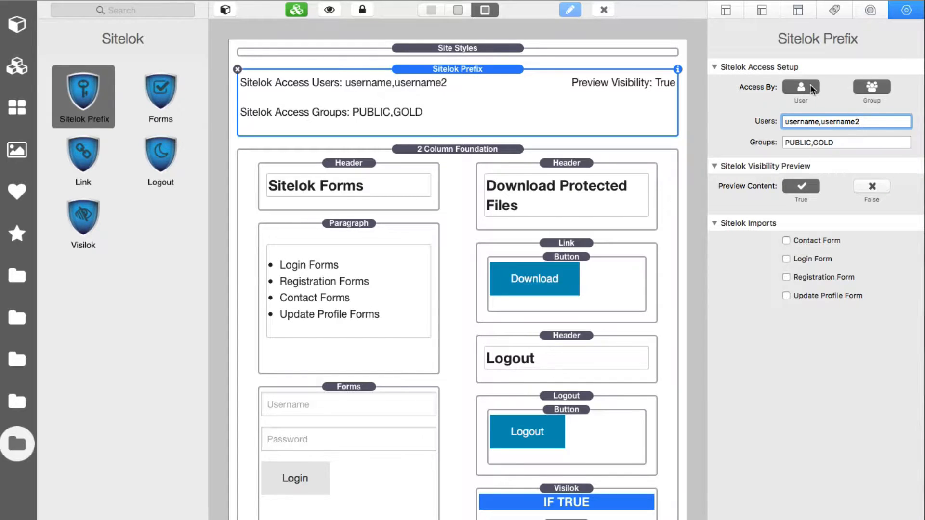
pyautogui.click(871, 88)
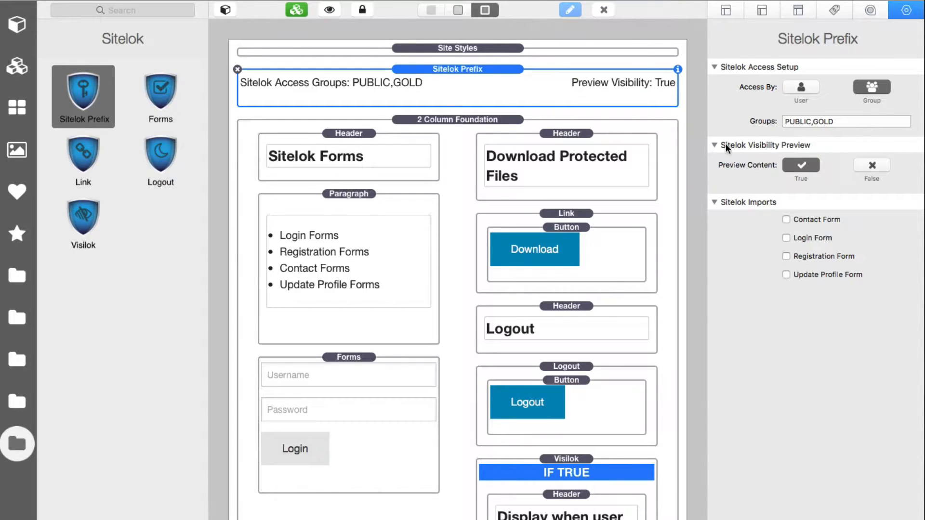
pyautogui.moveTo(800, 164)
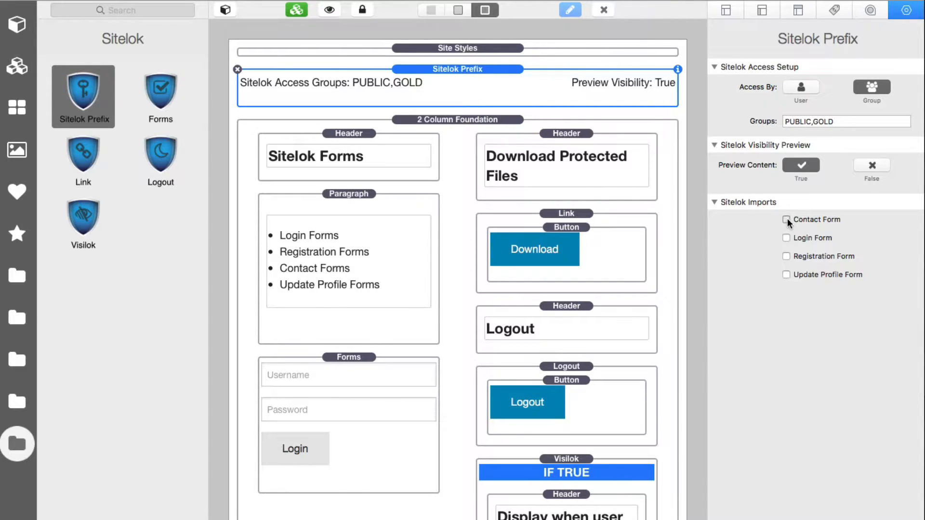
# Step: Enable the contact, registration and login form imports alongside the update profile form
pyautogui.click(786, 219)
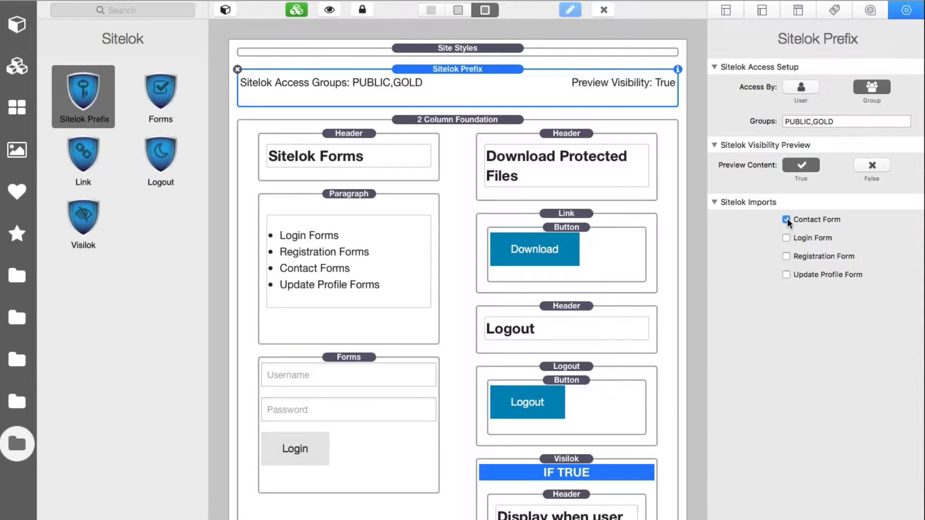
pyautogui.click(786, 220)
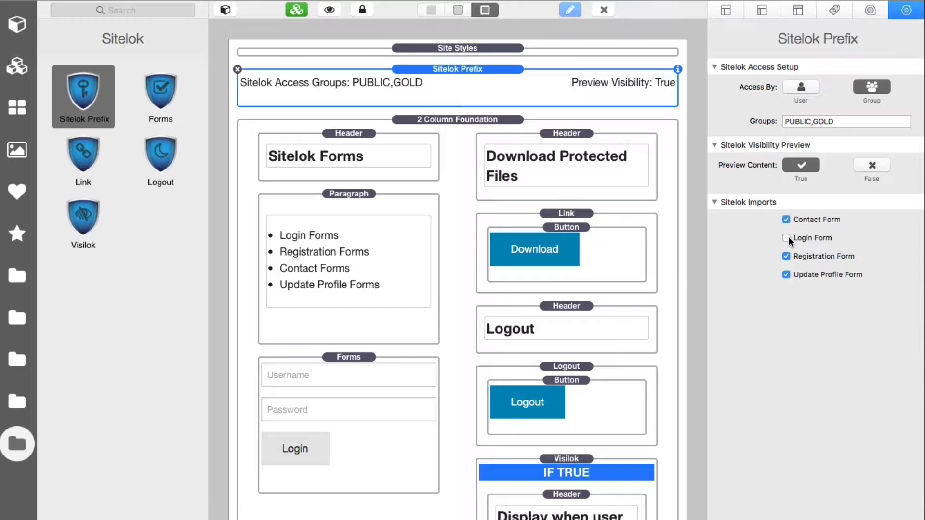
pyautogui.click(787, 238)
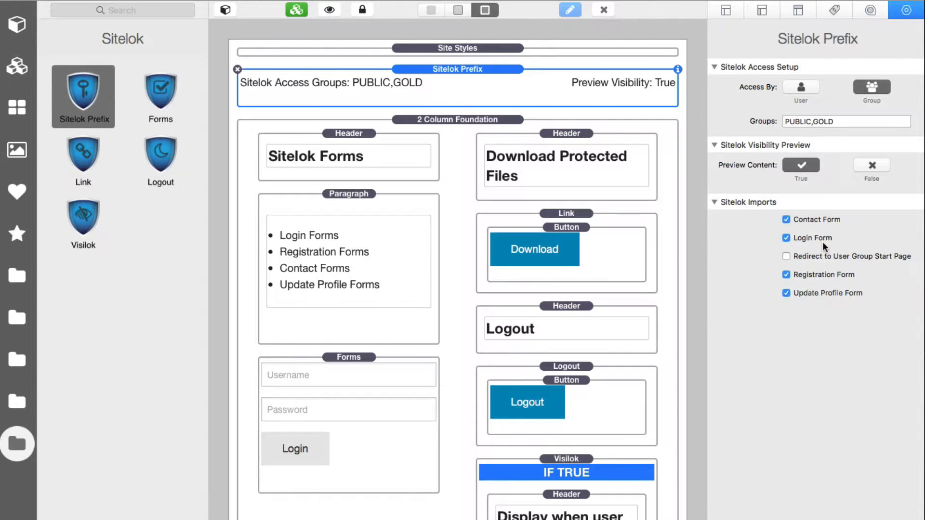
pyautogui.moveTo(823, 247)
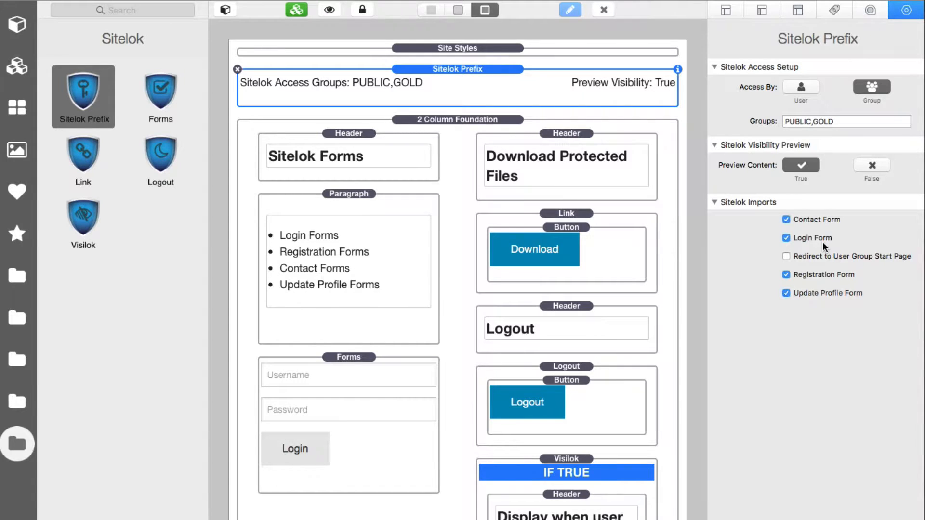
pyautogui.moveTo(813, 235)
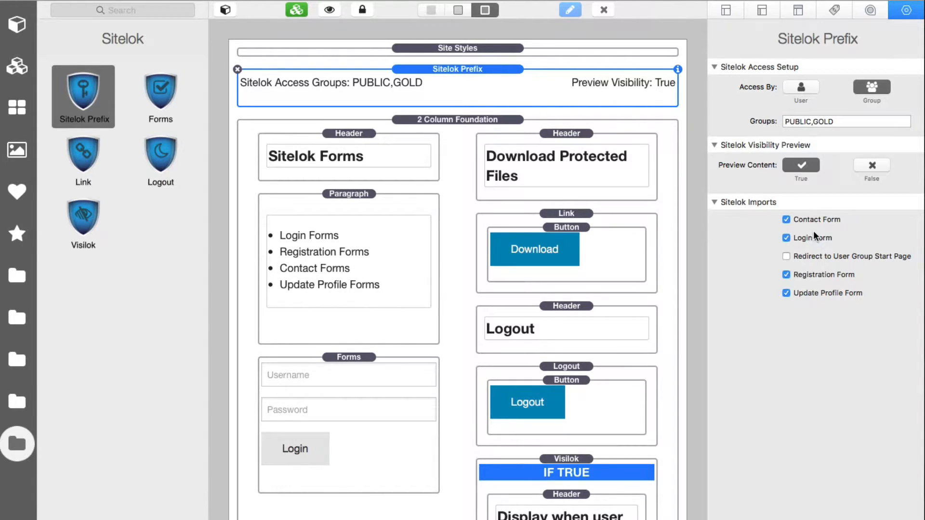
pyautogui.moveTo(452, 108)
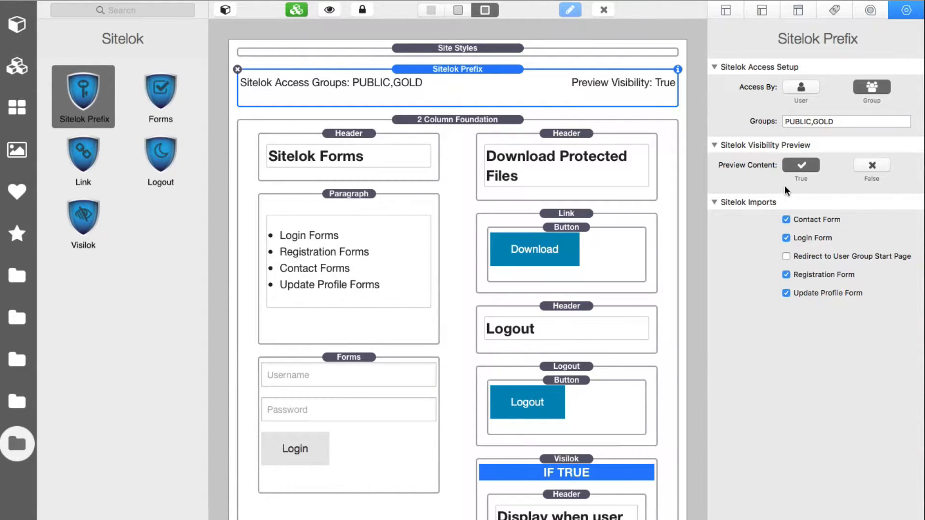
pyautogui.moveTo(591, 88)
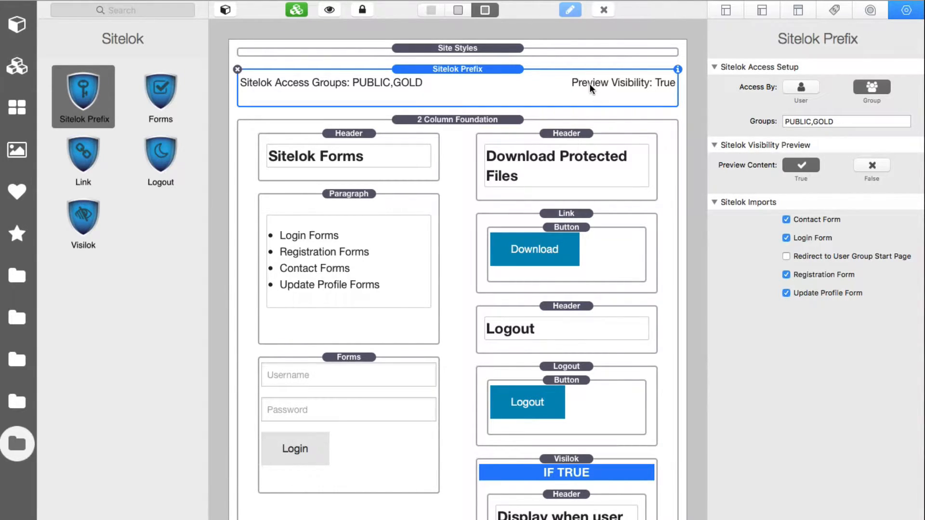
pyautogui.moveTo(326, 332)
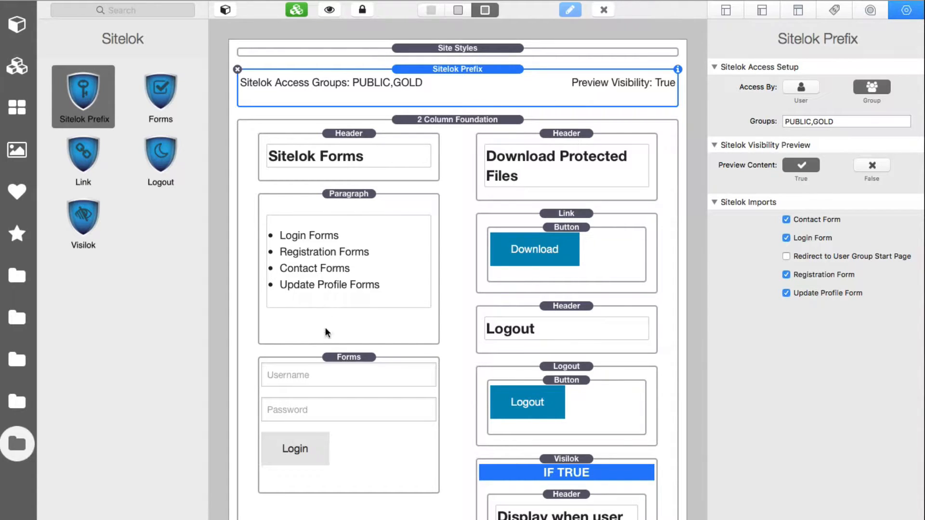
# Step: Keep the Forms stack on Login with form ID 5 and make it use theme styles
pyautogui.click(349, 357)
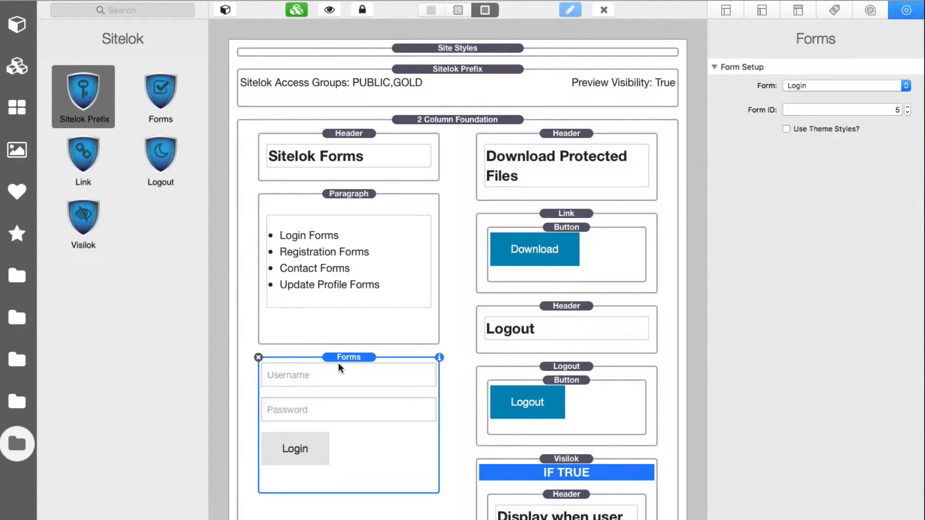
pyautogui.moveTo(738, 217)
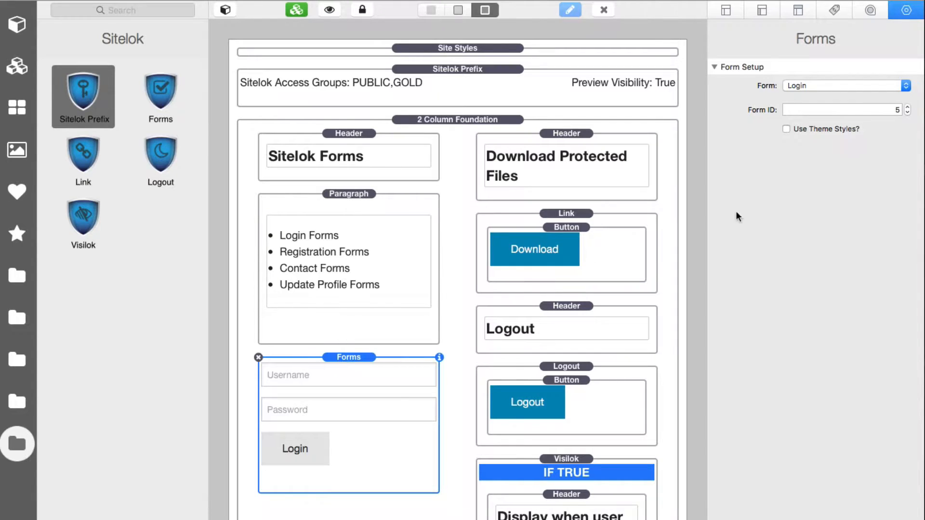
pyautogui.click(844, 84)
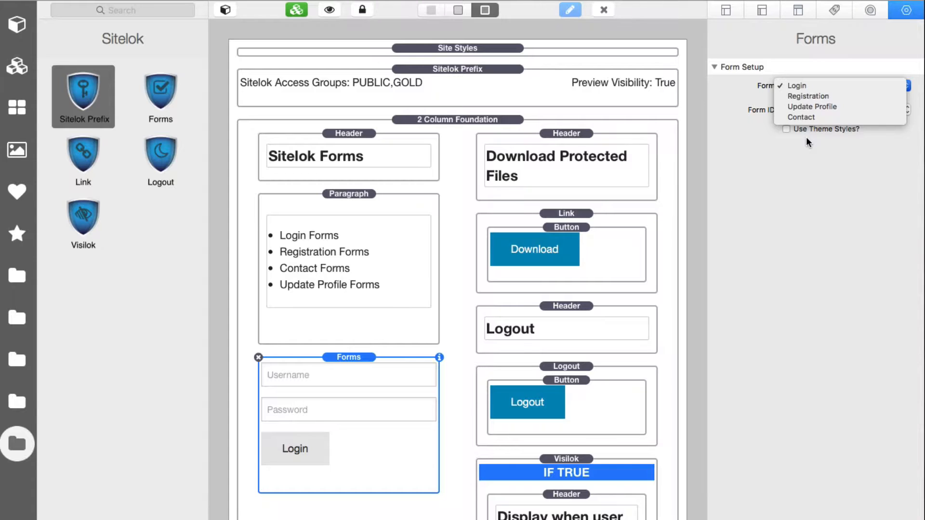
pyautogui.click(798, 85)
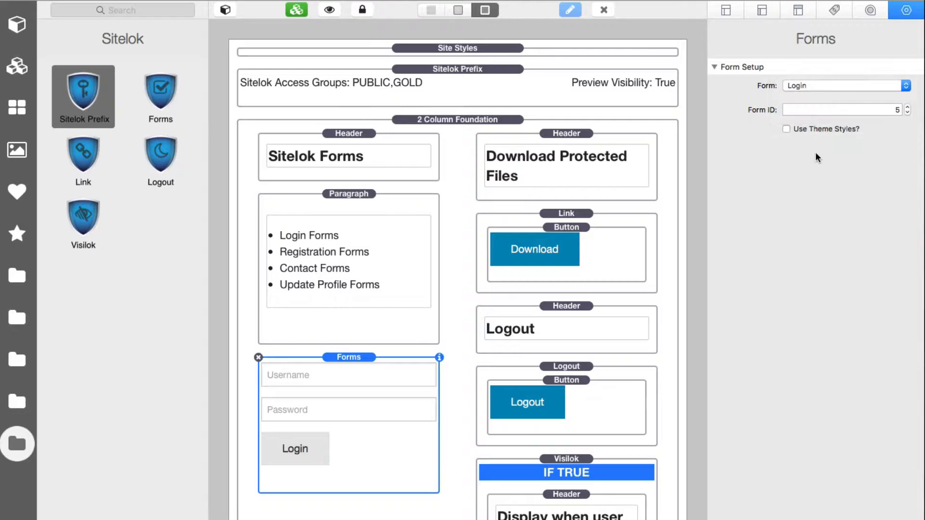
pyautogui.click(842, 110)
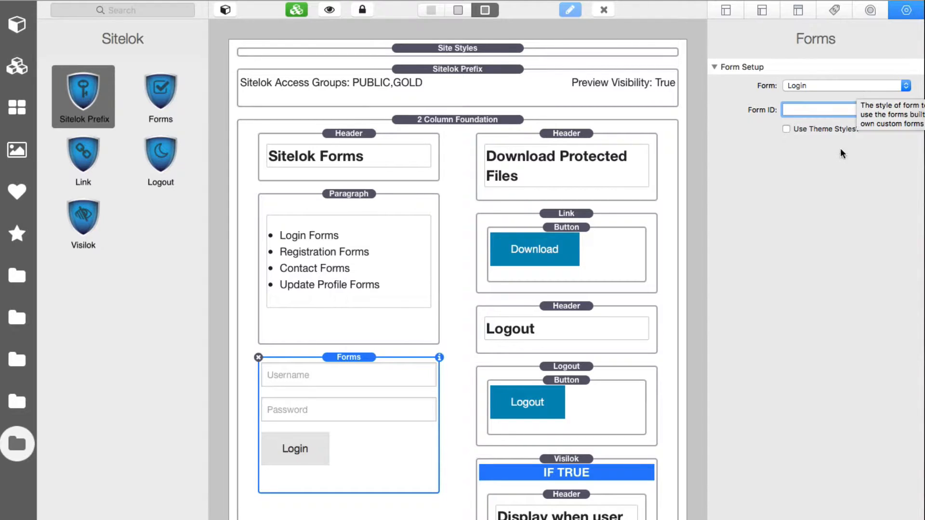
pyautogui.click(838, 110)
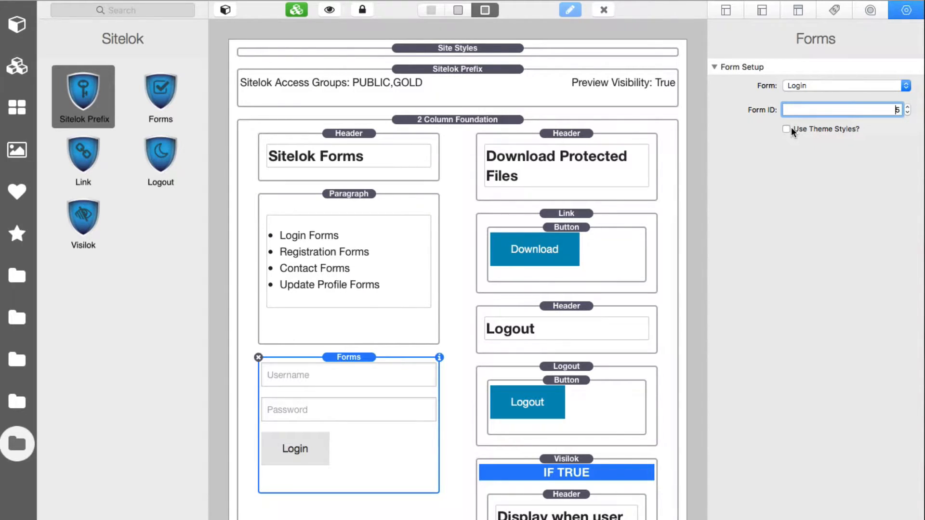
pyautogui.moveTo(787, 131)
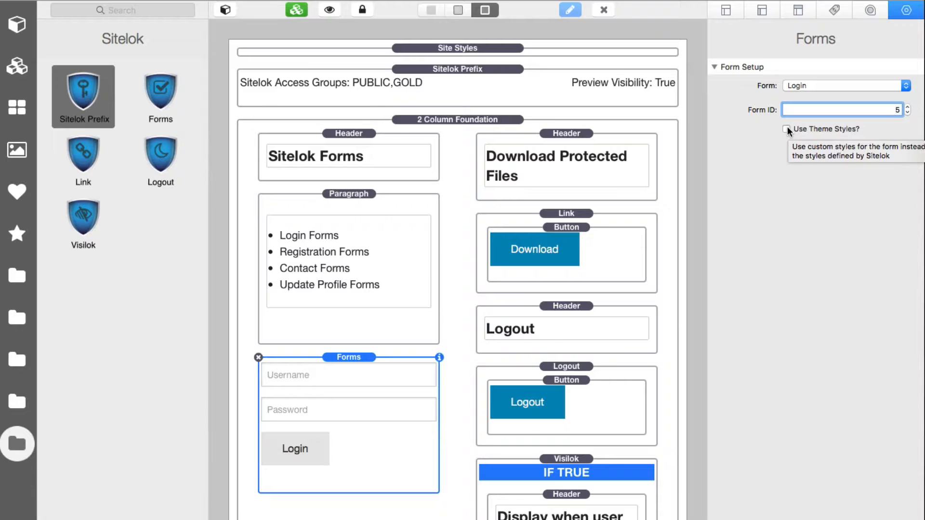
pyautogui.click(786, 129)
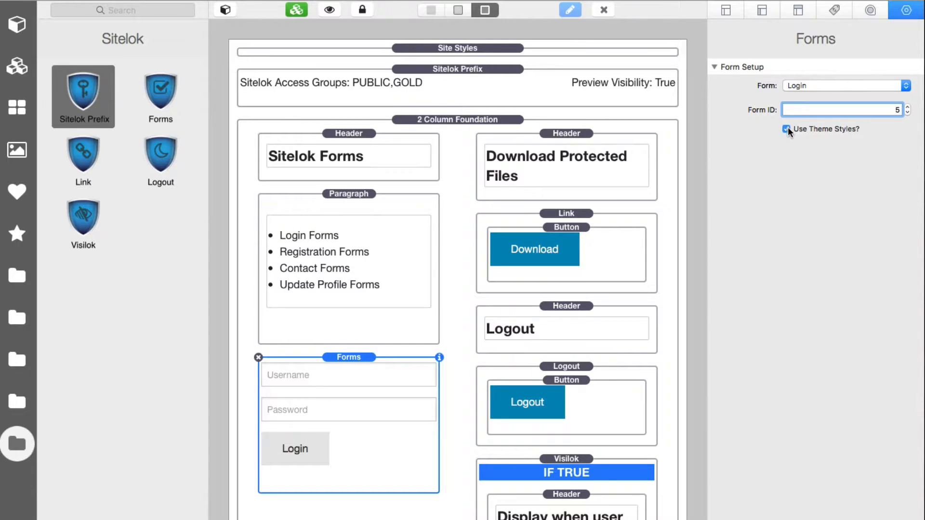
pyautogui.moveTo(789, 132)
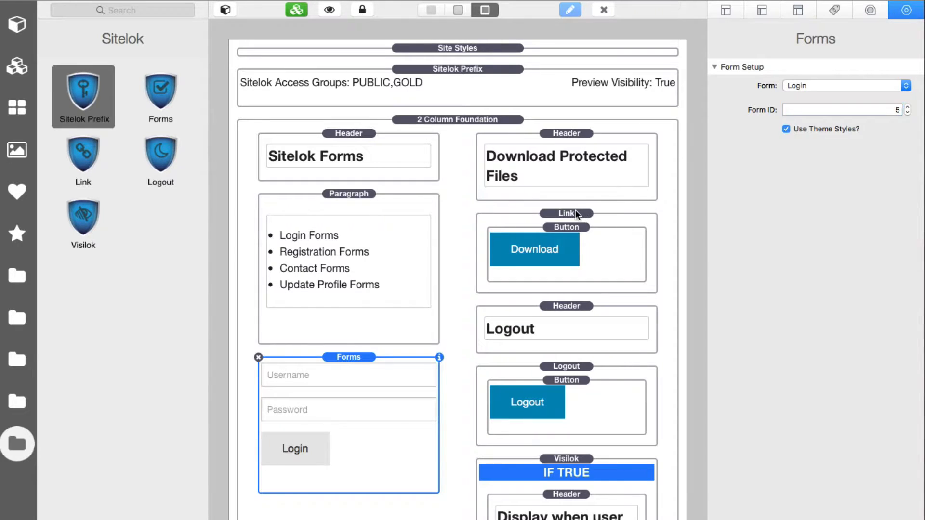
# Step: Confirm the download link targets file.zip, then show the Logout stack's settings with redirect off
pyautogui.click(566, 213)
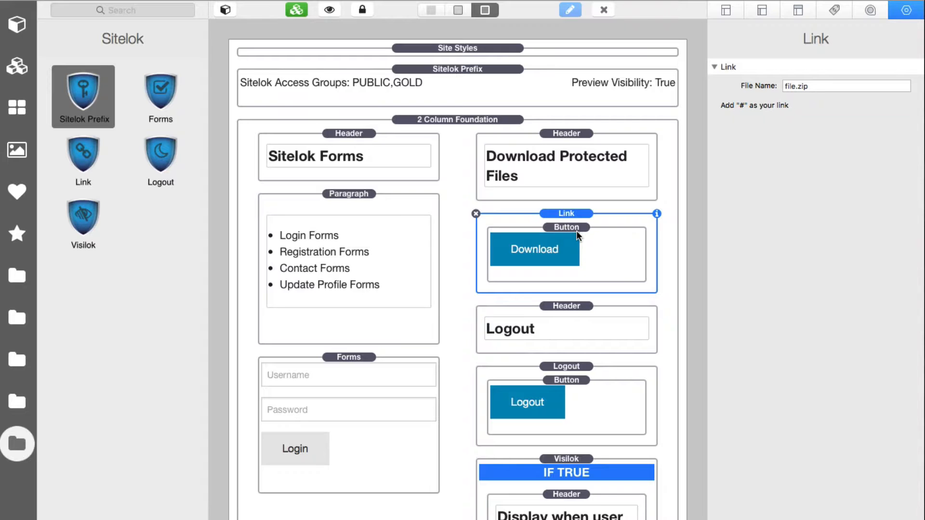
pyautogui.moveTo(749, 101)
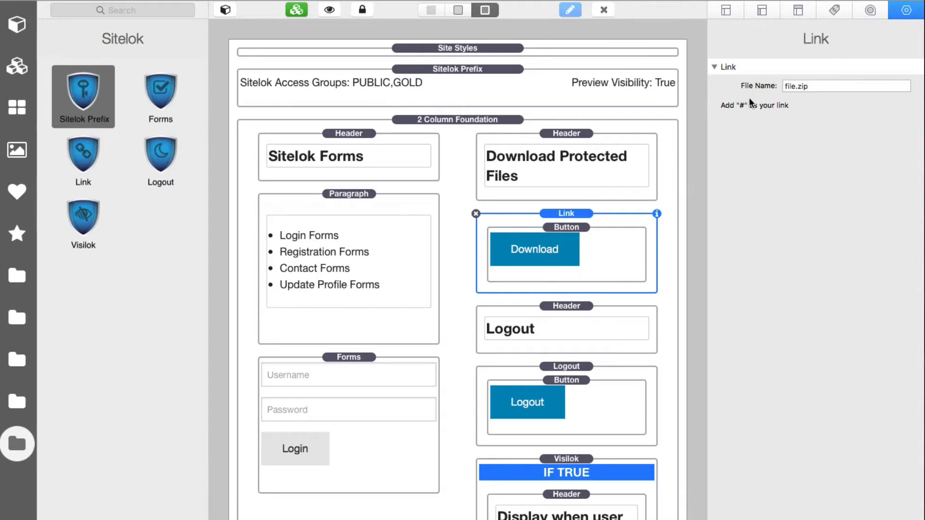
pyautogui.moveTo(563, 232)
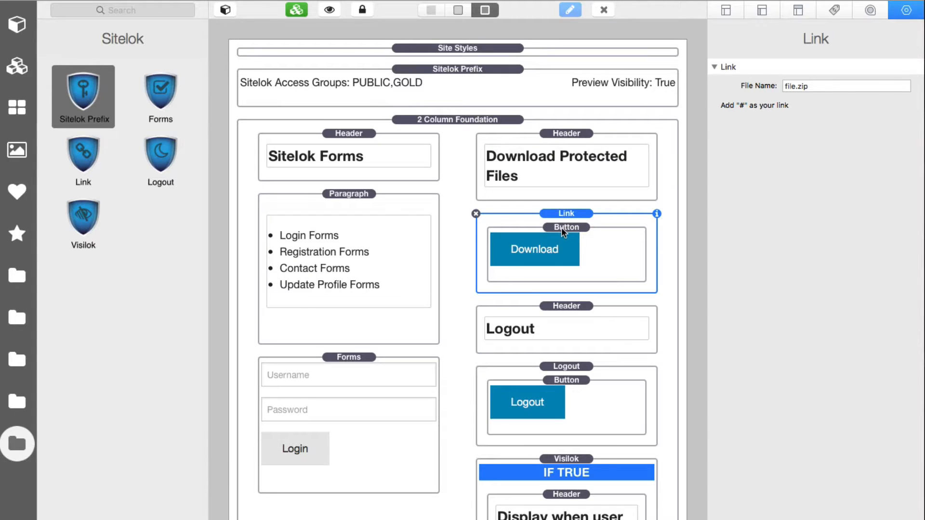
pyautogui.click(567, 228)
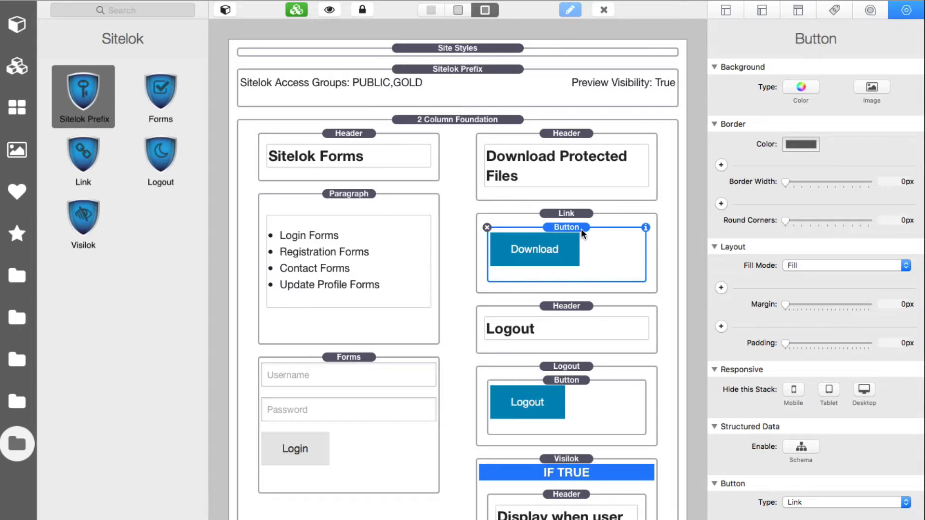
pyautogui.click(567, 213)
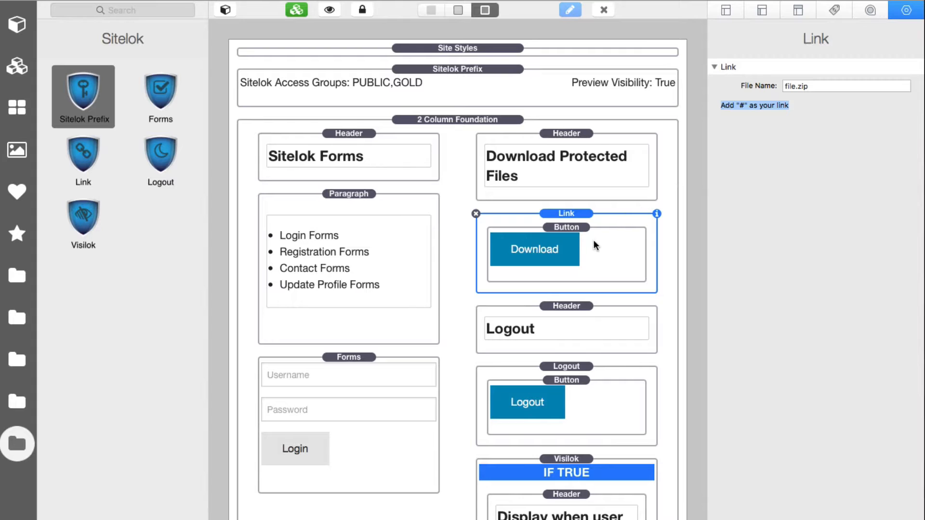
pyautogui.click(566, 228)
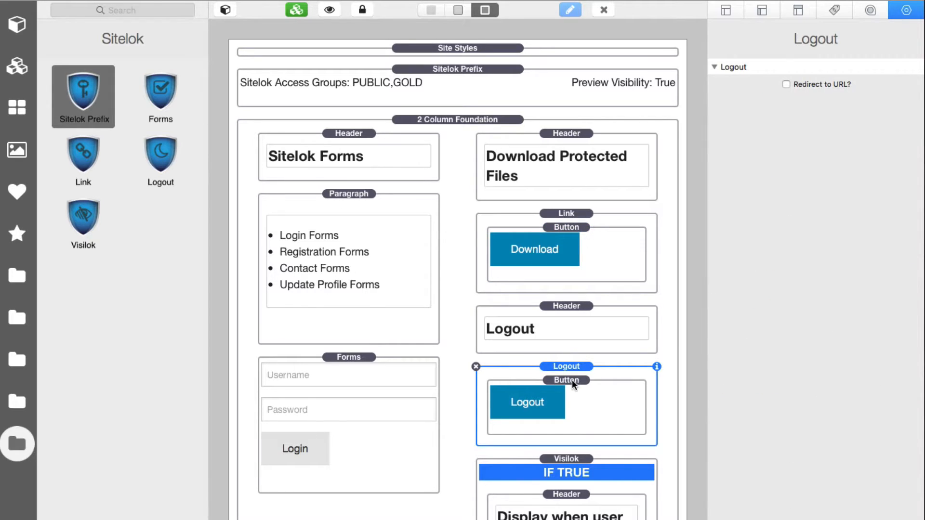
# Step: Move the Logout button into the Logout stack and set the stack to redirect to a URL
pyautogui.click(567, 381)
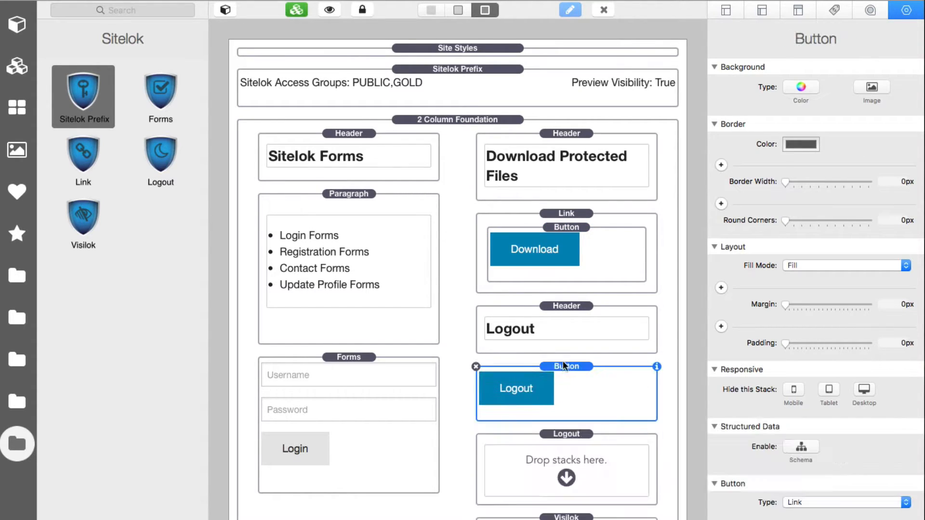
pyautogui.moveTo(515, 388); pyautogui.dragTo(565, 478)
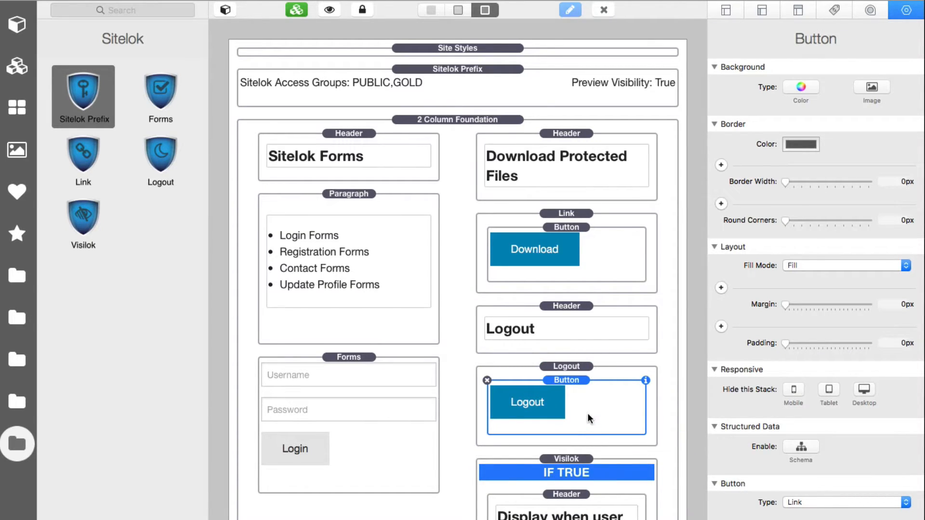
pyautogui.click(567, 366)
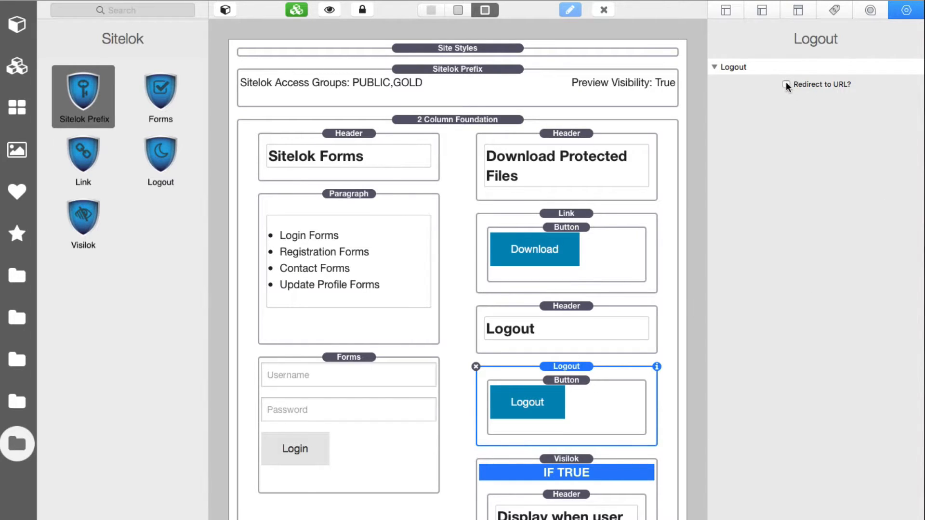
pyautogui.click(786, 85)
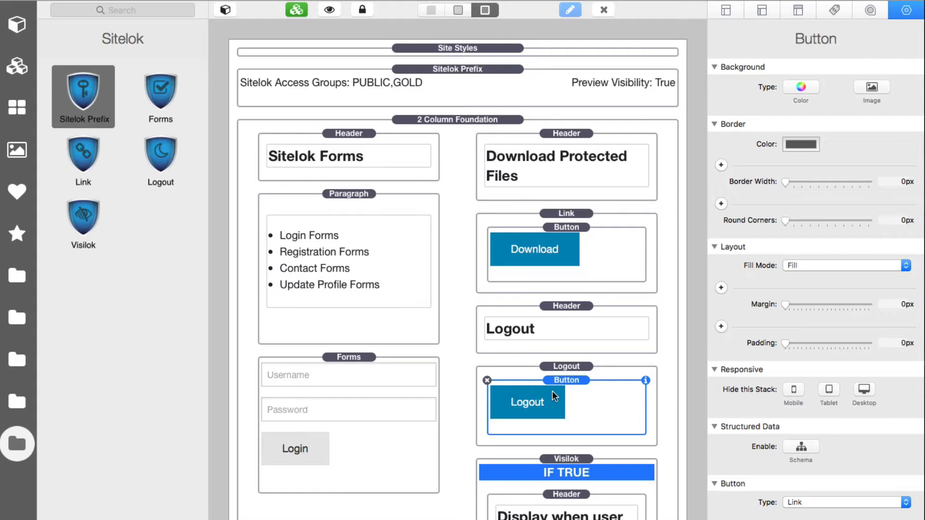
pyautogui.moveTo(565, 394)
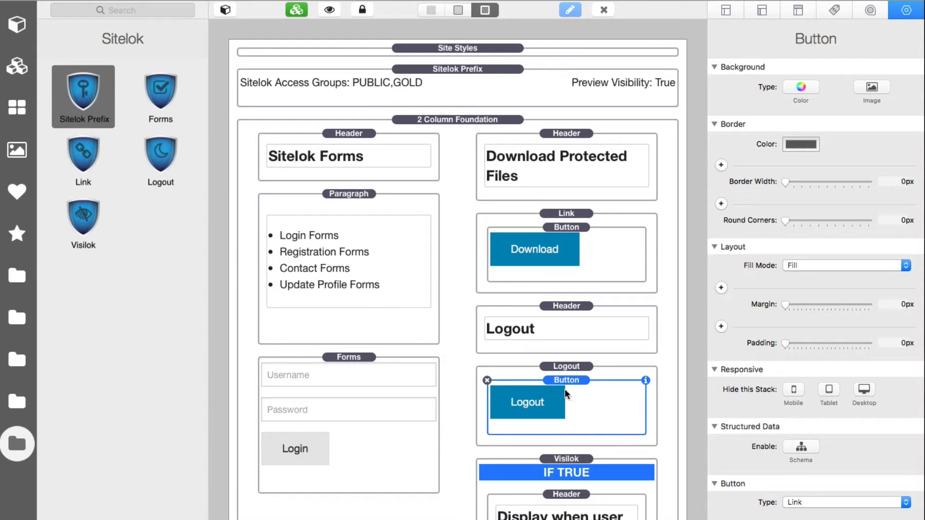
pyautogui.moveTo(578, 389)
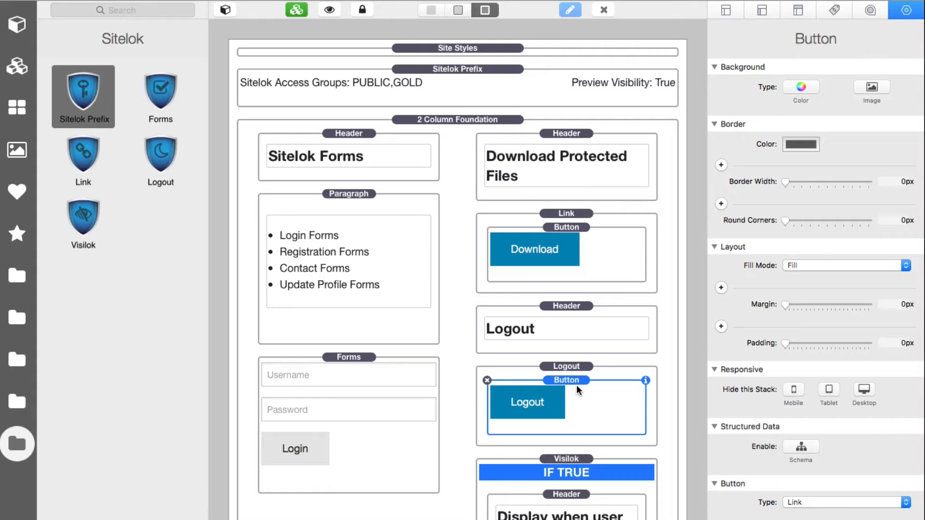
pyautogui.moveTo(572, 387)
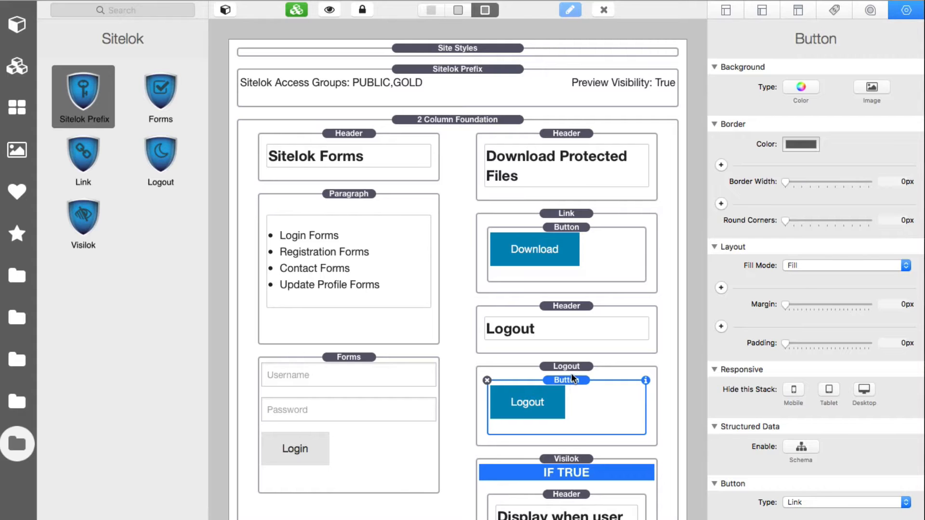
pyautogui.click(567, 366)
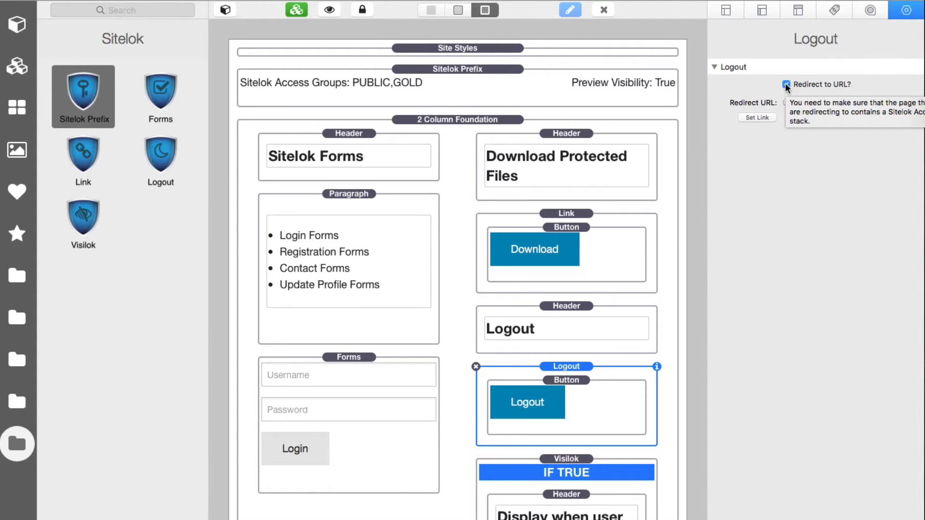
pyautogui.click(786, 84)
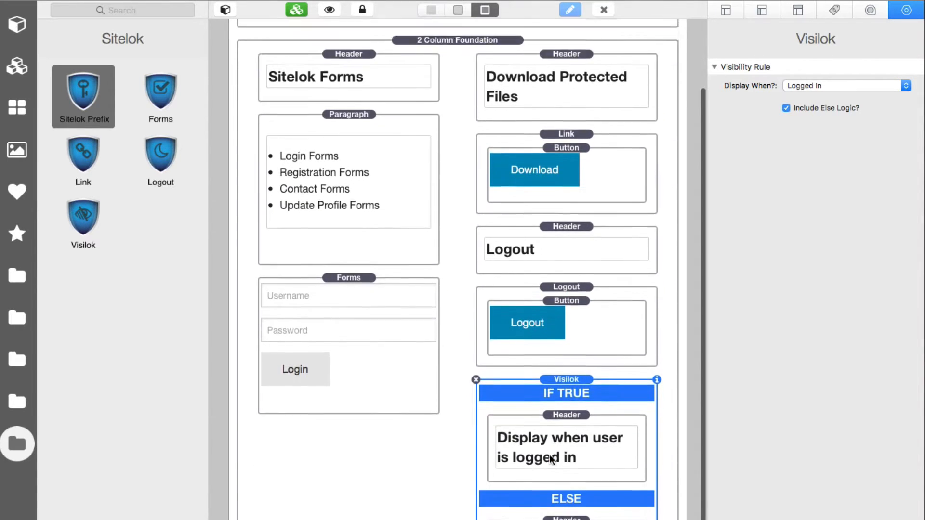
# Step: Keep Visilok's rule on Logged In and remove its else branch
pyautogui.scroll(-3)
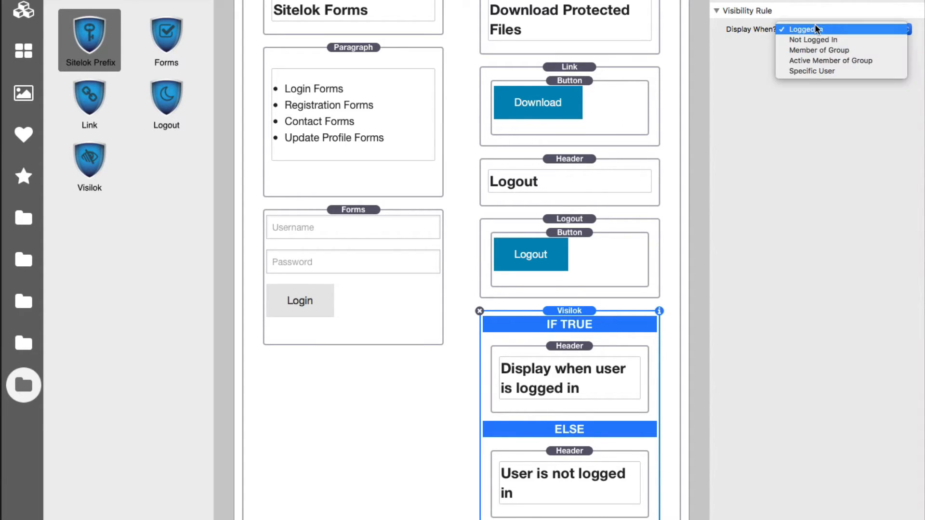
pyautogui.click(806, 28)
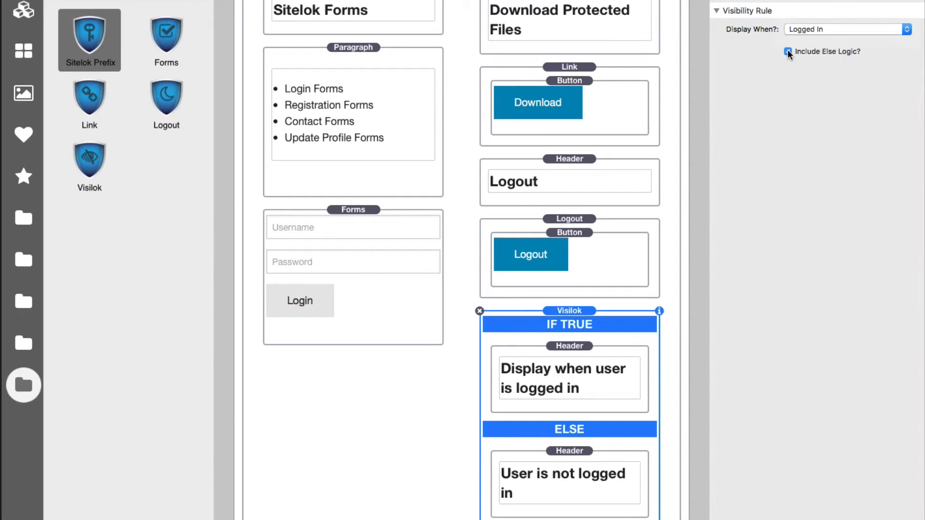
pyautogui.click(786, 53)
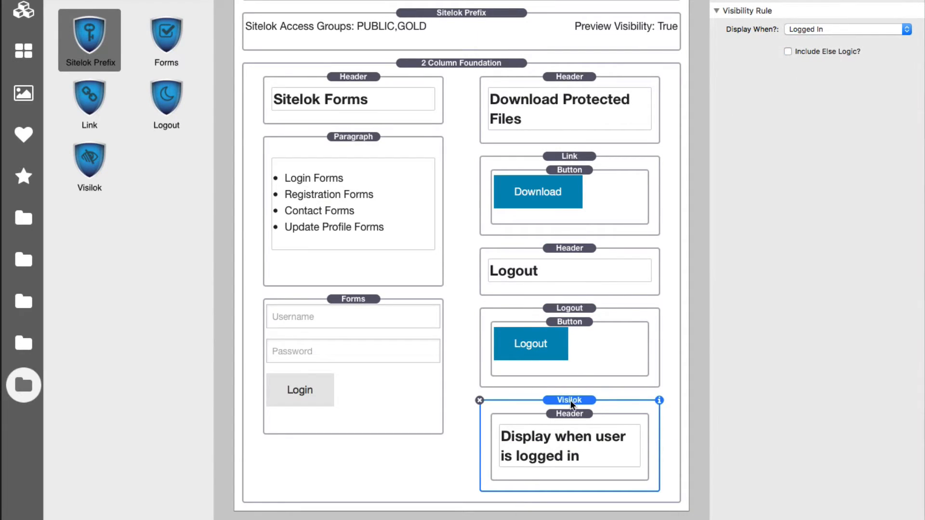
pyautogui.moveTo(810, 41)
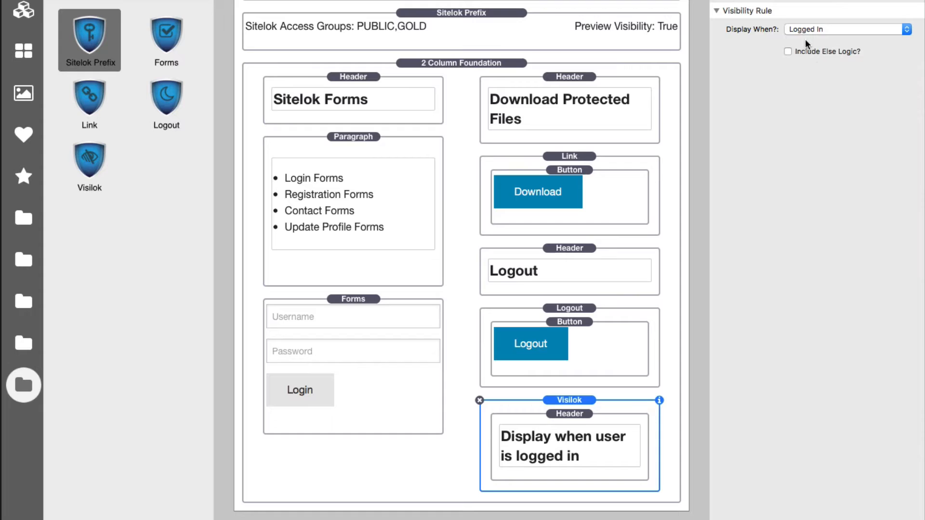
# Step: Browse the Display When options, trying Member of Group and then Specific User
pyautogui.click(846, 29)
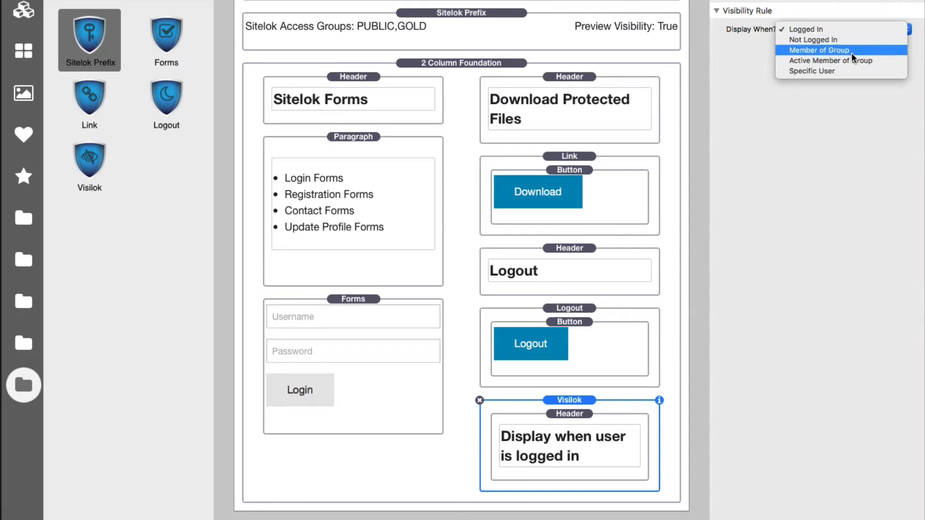
pyautogui.click(818, 50)
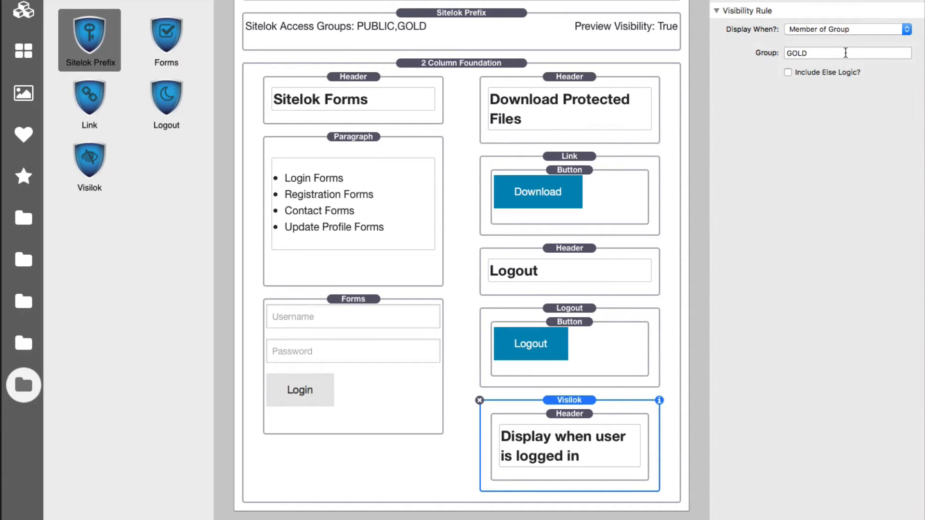
pyautogui.click(846, 28)
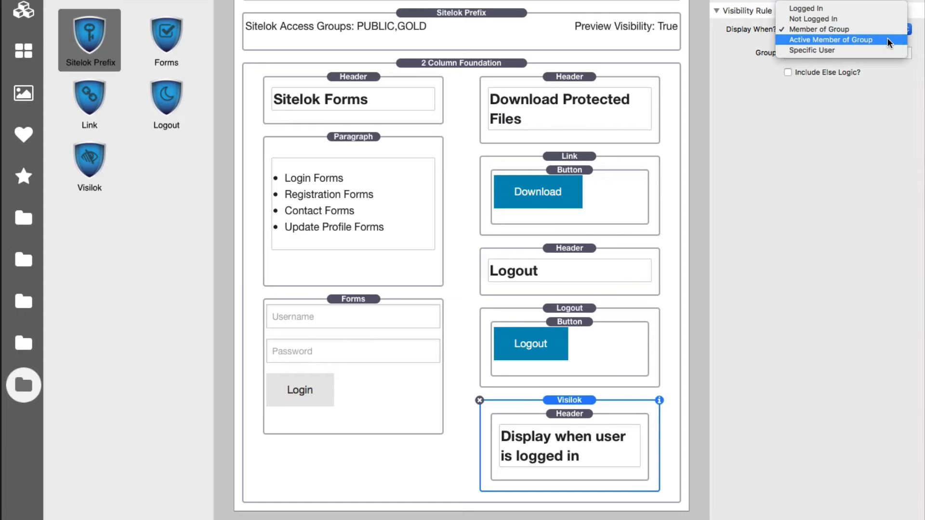
pyautogui.moveTo(825, 52)
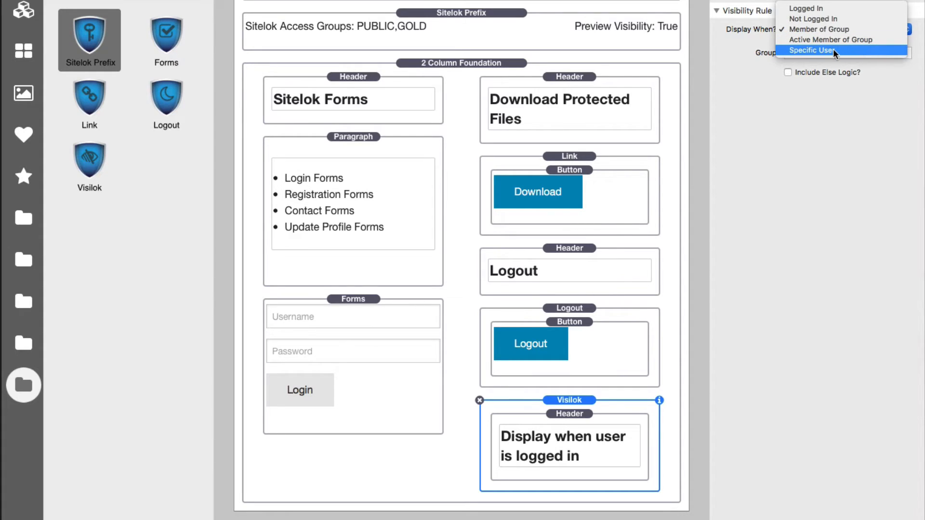
pyautogui.click(817, 50)
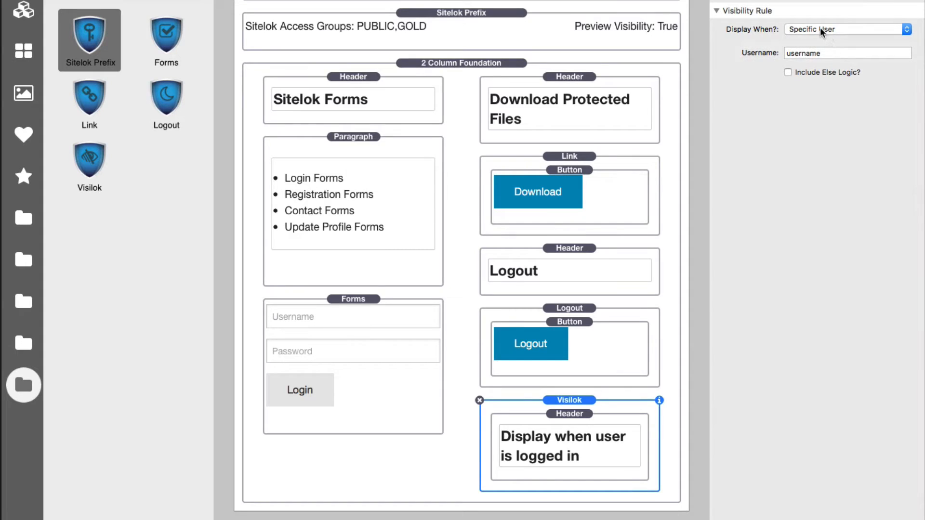
pyautogui.moveTo(824, 53)
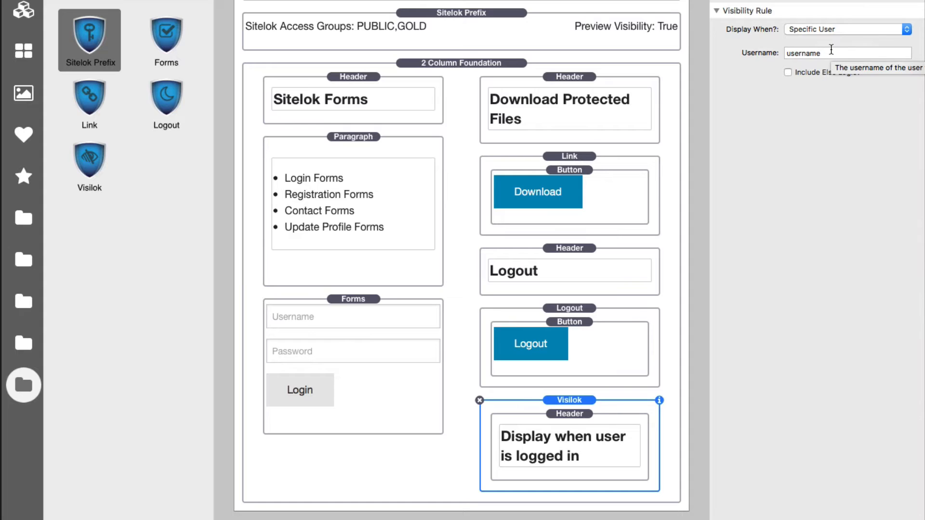
pyautogui.moveTo(838, 33)
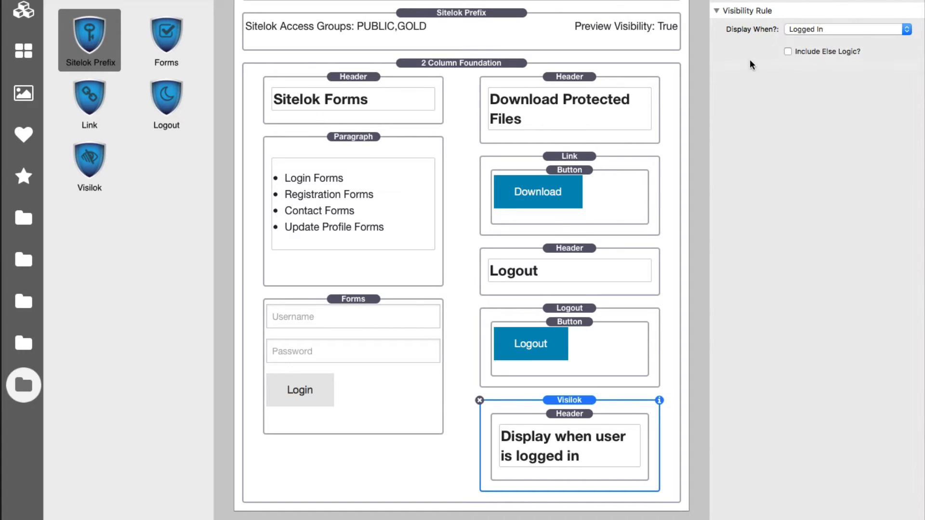
pyautogui.moveTo(798, 63)
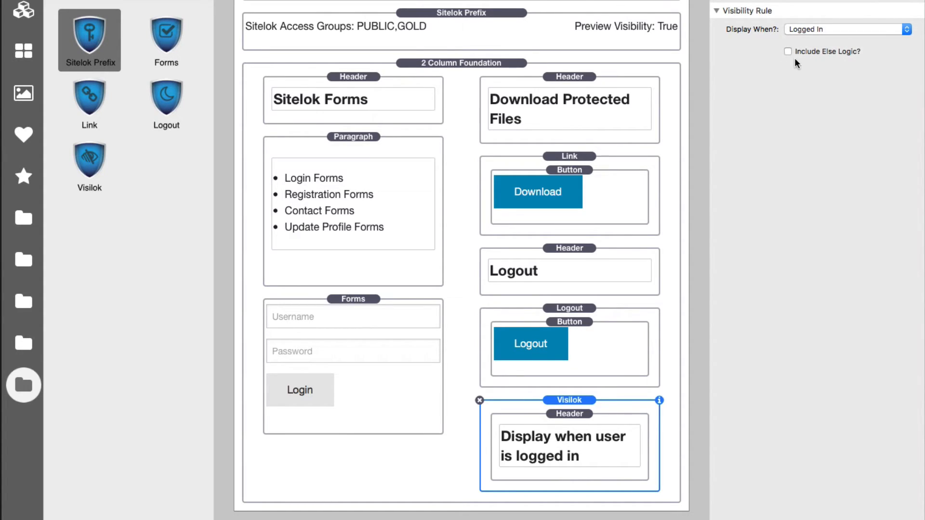
# Step: Turn Visilok's else logic back on and view its 'User is not logged in' ELSE header
pyautogui.click(786, 51)
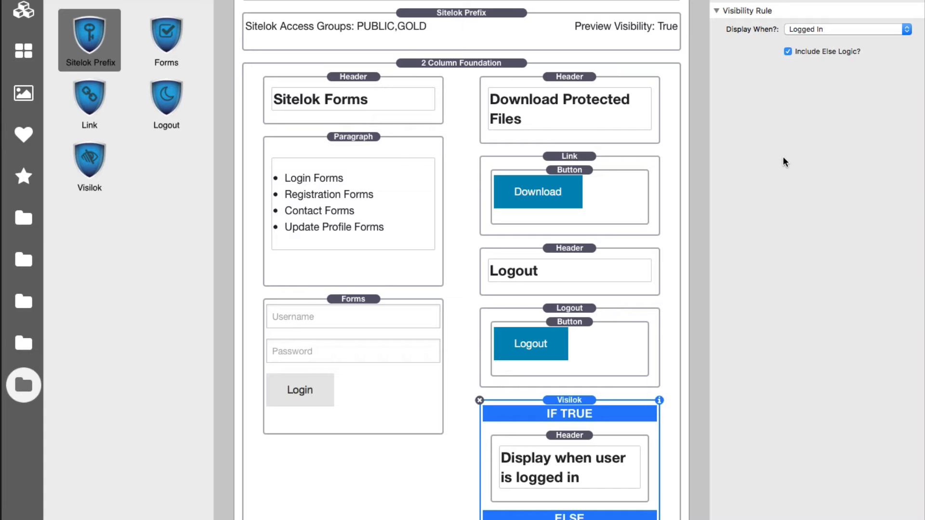
pyautogui.moveTo(573, 401)
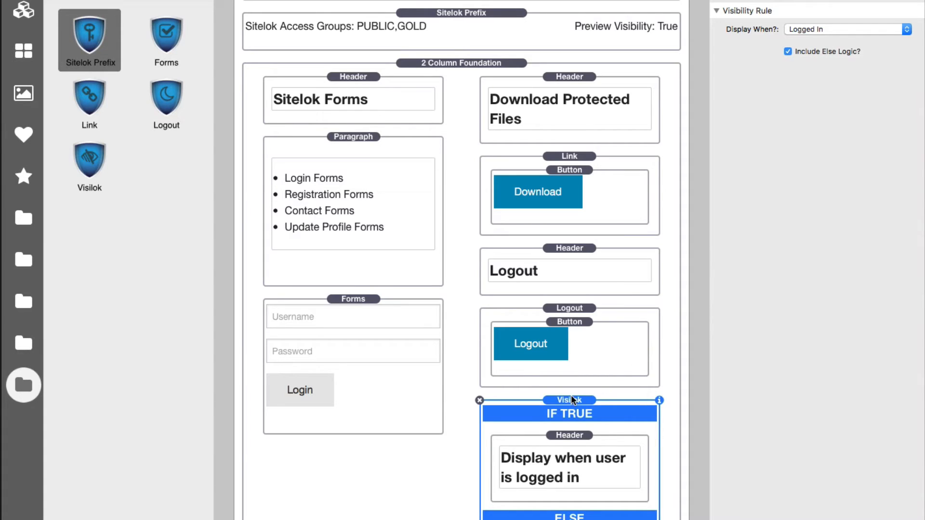
pyautogui.scroll(-3)
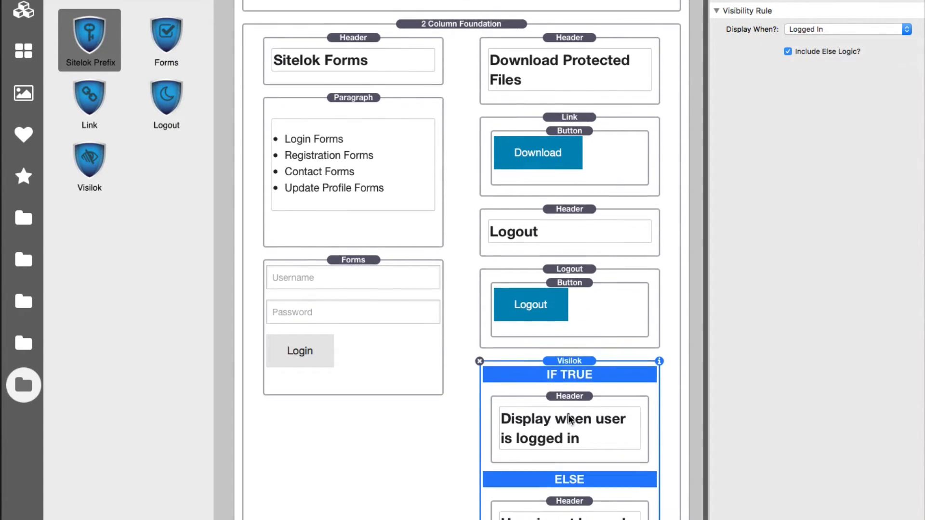
pyautogui.scroll(-3)
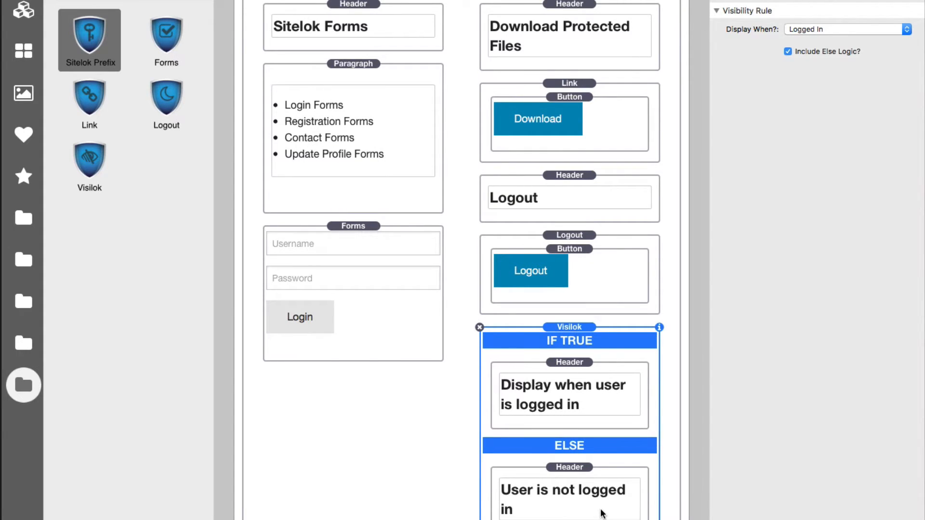
pyautogui.moveTo(858, 24)
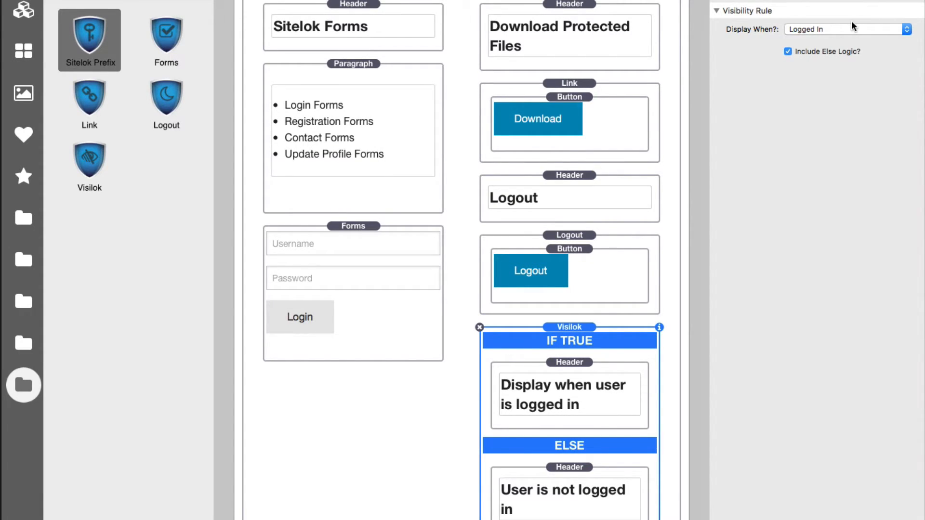
pyautogui.moveTo(547, 337)
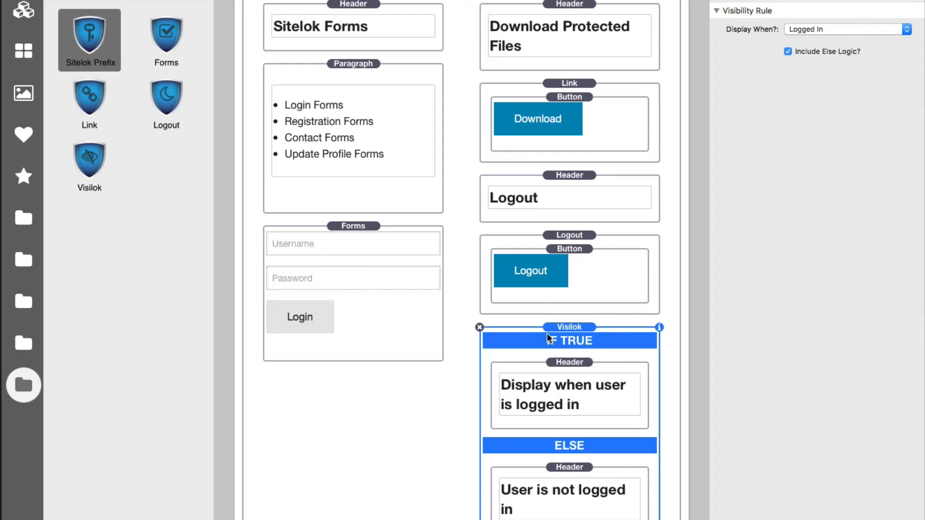
pyautogui.moveTo(566, 378)
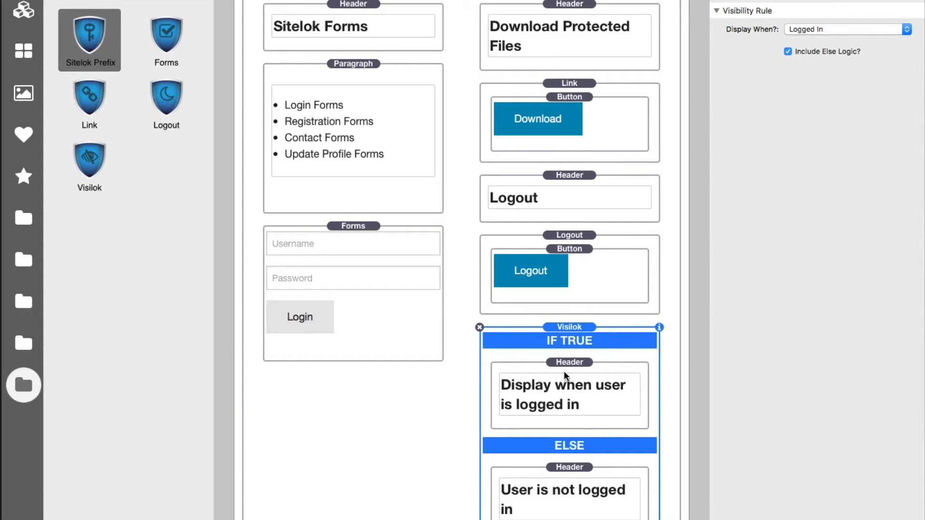
pyautogui.moveTo(582, 505)
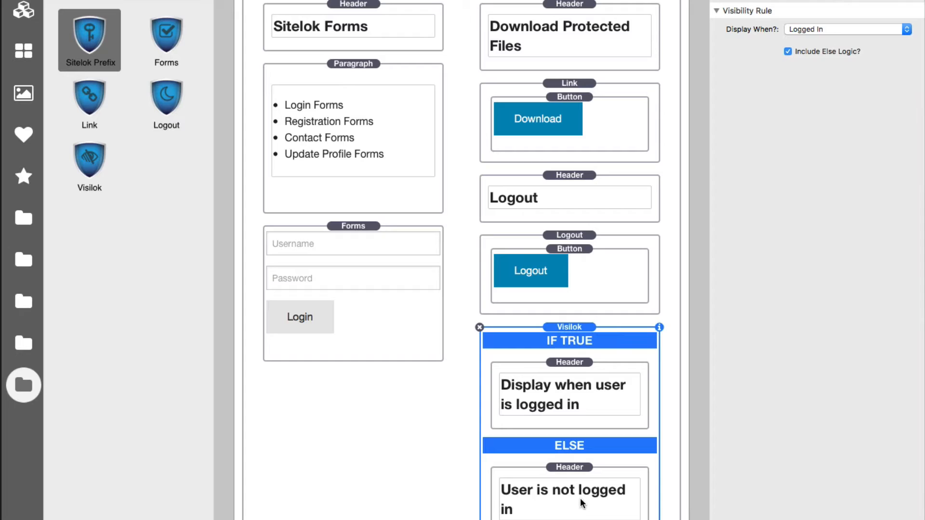
pyautogui.moveTo(570, 328)
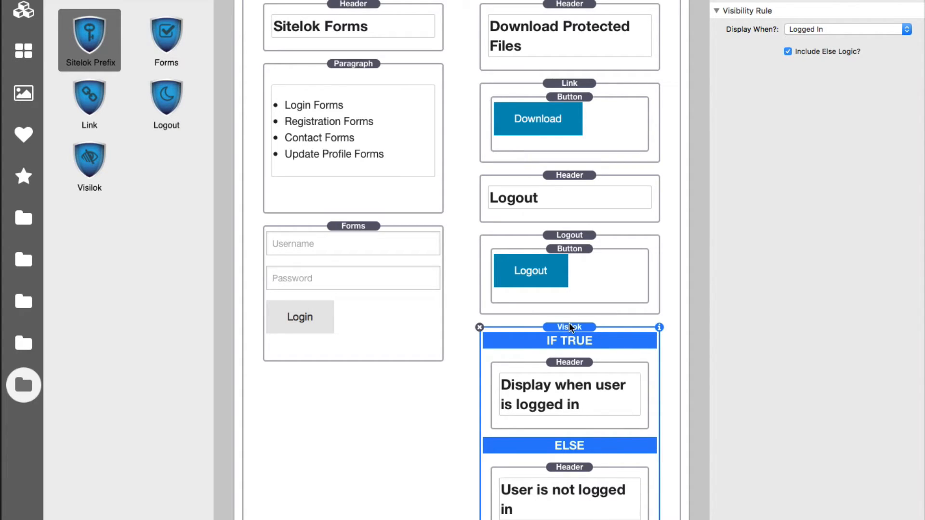